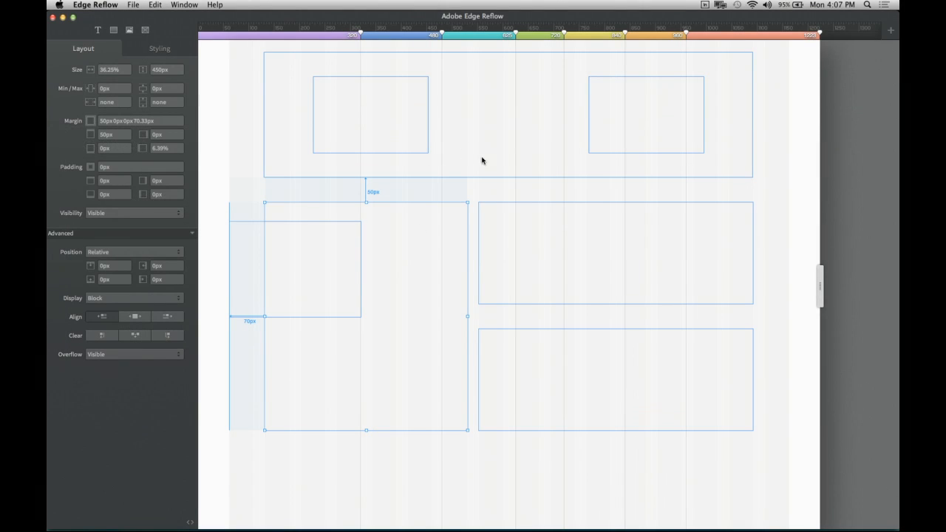
{"action": "mouse_move", "coordinate": [125, 27]}
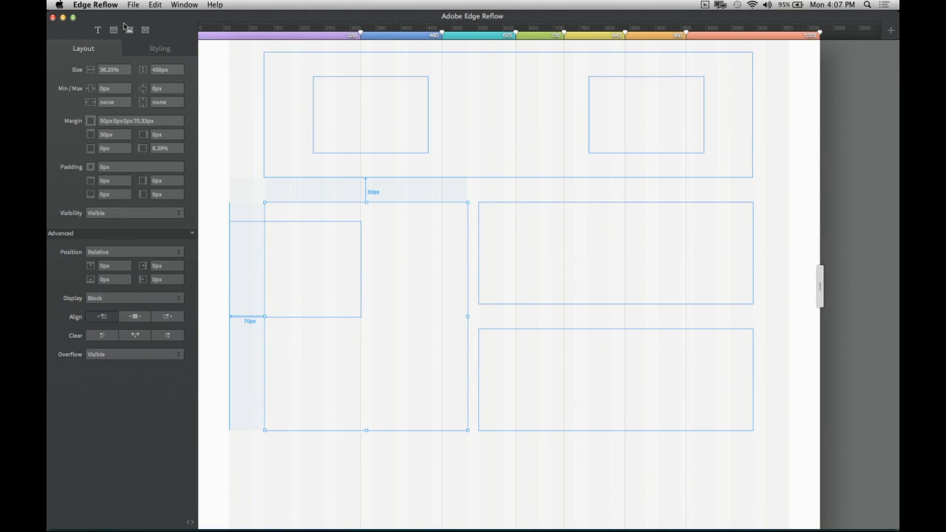
- Add a box below the left column and widen it to about 36% column width
{"action": "left_click", "coordinate": [502, 115]}
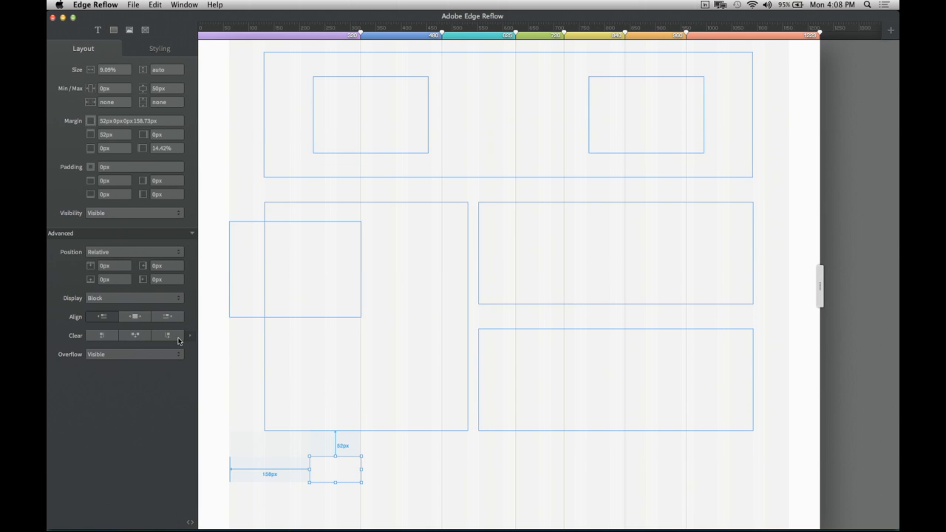
{"action": "mouse_move", "coordinate": [314, 473]}
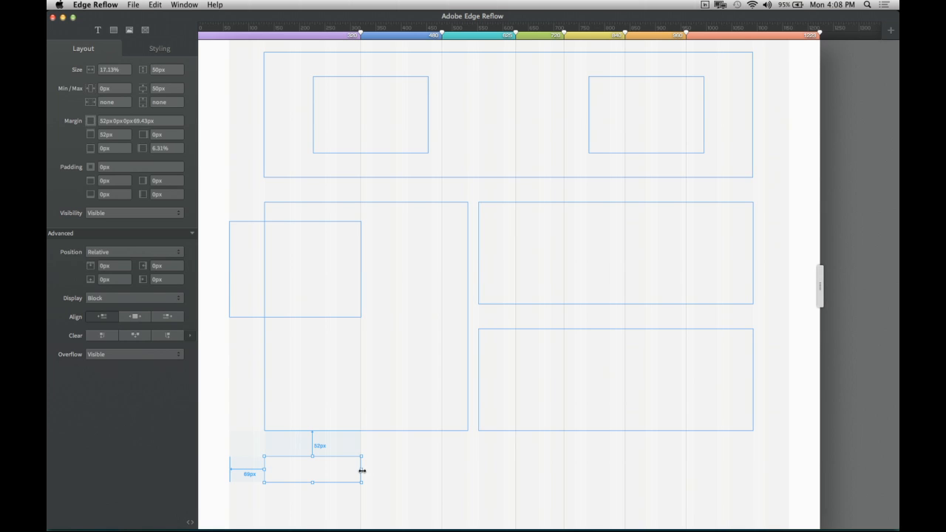
{"action": "left_click_drag", "start_coordinate": [362, 471], "coordinate": [468, 471]}
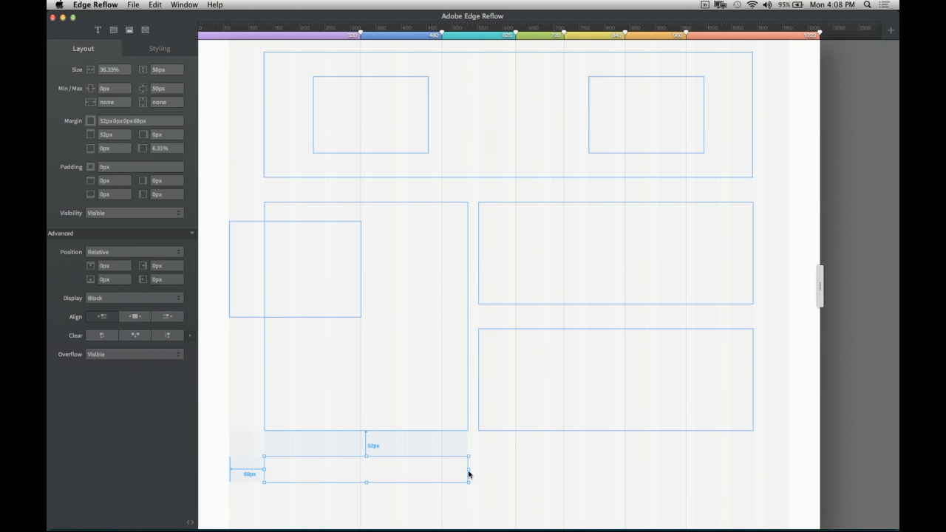